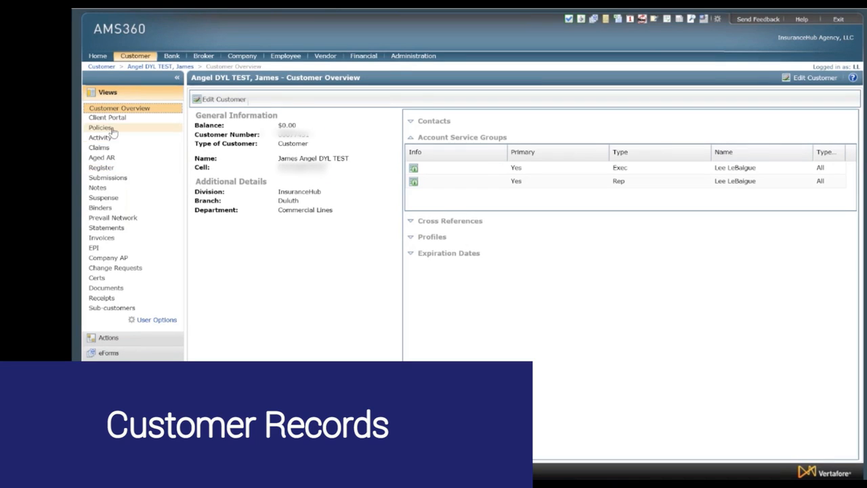
- Show the Policies view for James Angel DYL TEST, which lists no policies
click(101, 127)
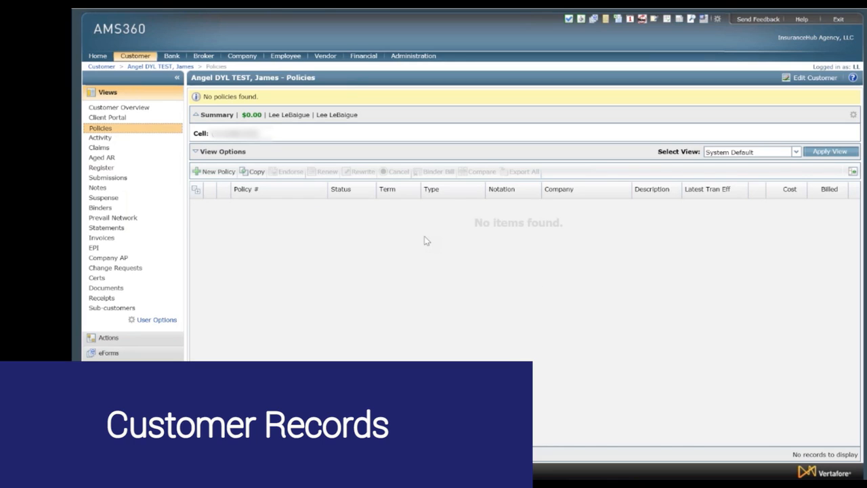
mouse_move(691, 214)
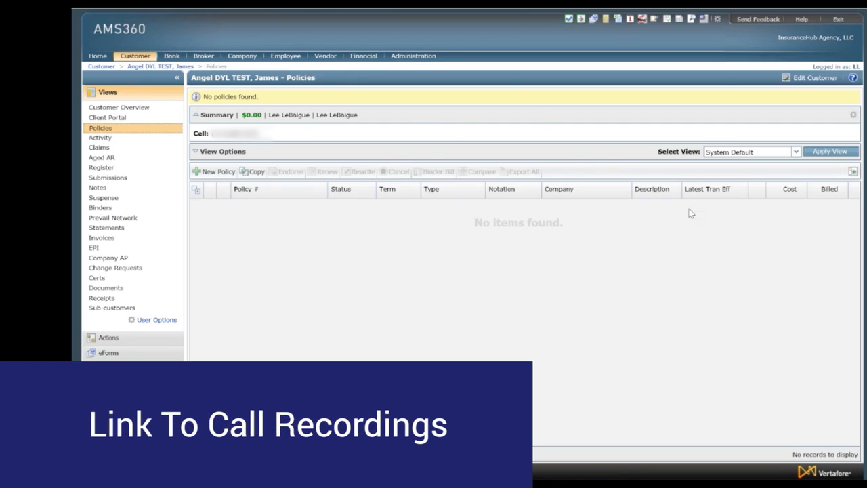
- Show the Activity view listing the dated DYL Call Recording entry with its download link
click(100, 138)
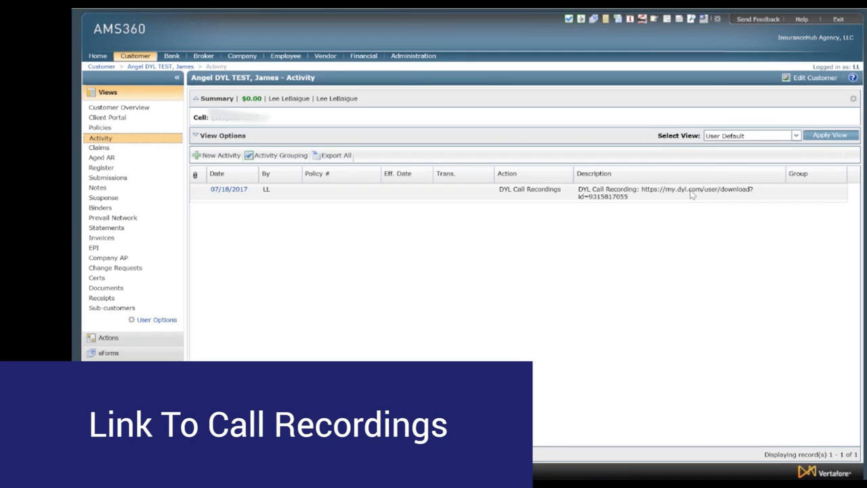